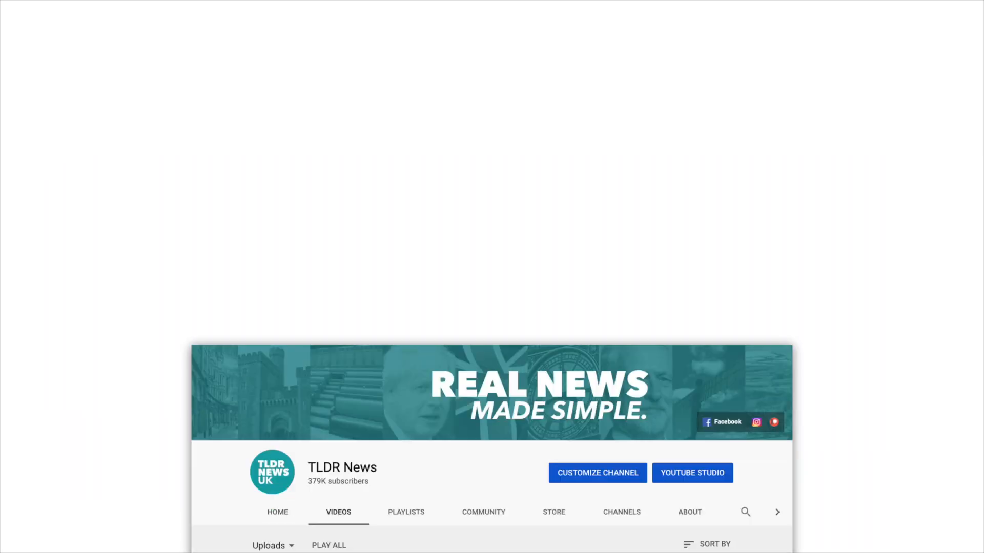
scroll("down", 3)
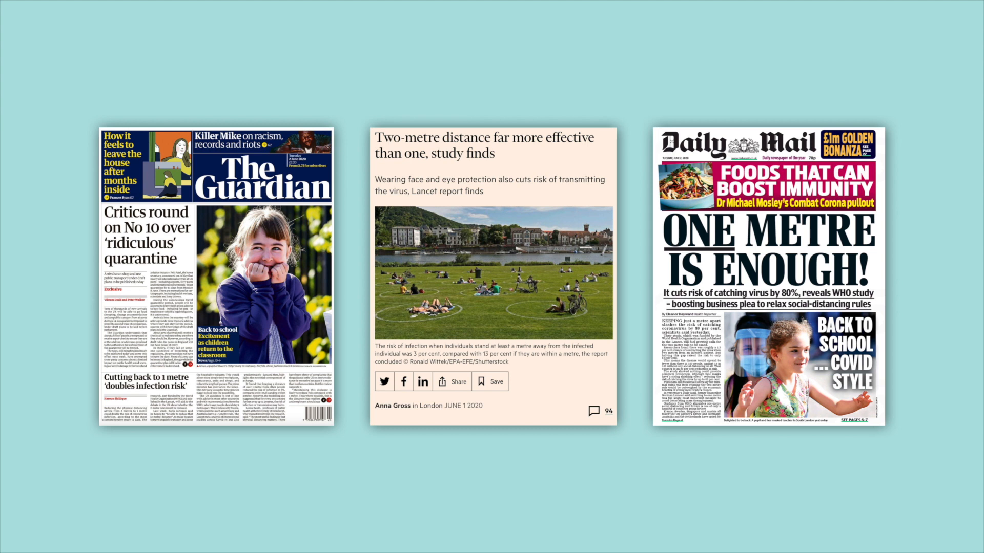
left_click(485, 276)
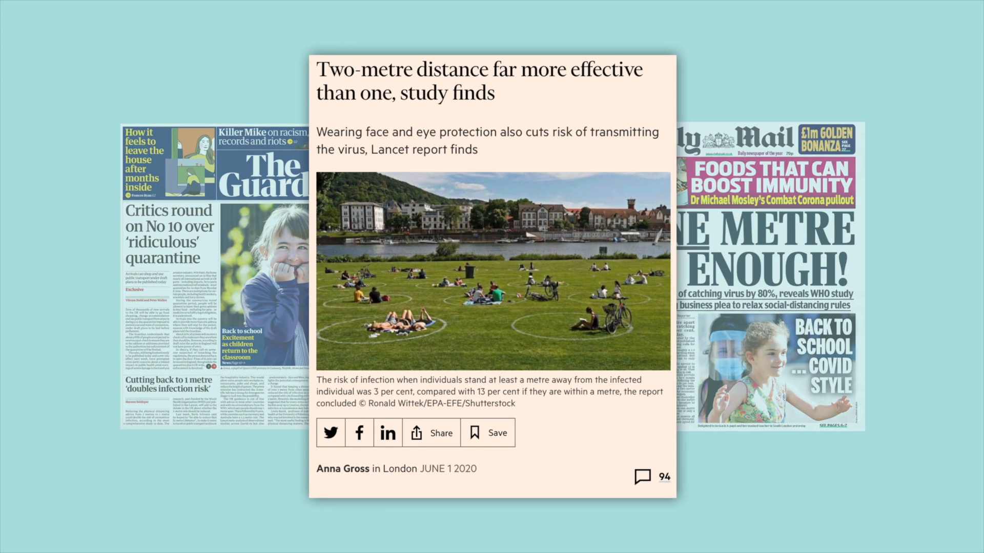